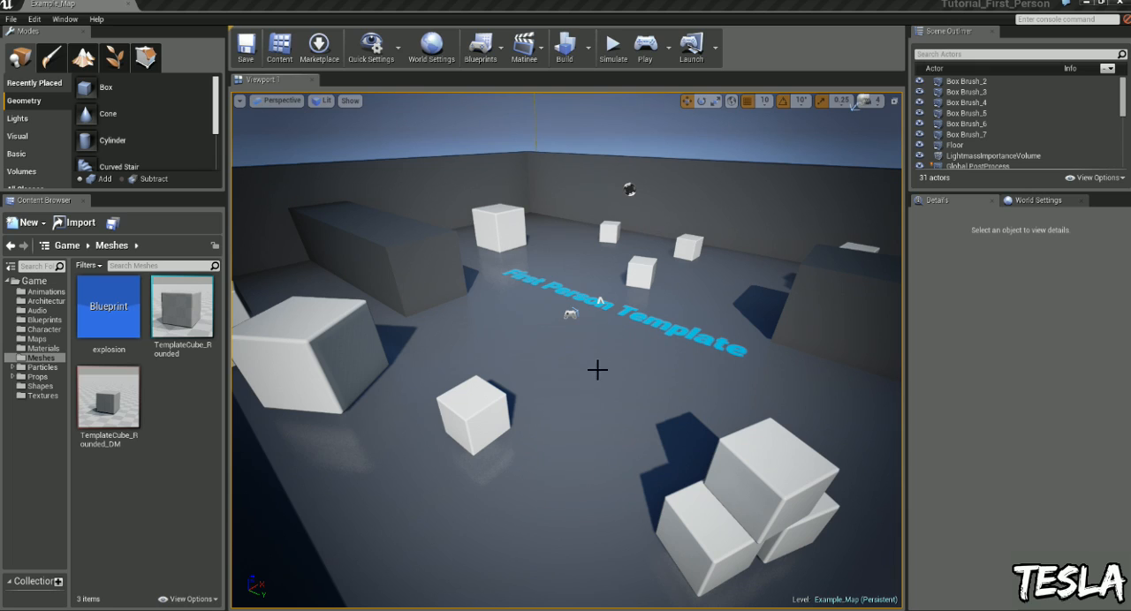
mouse_move(721, 366)
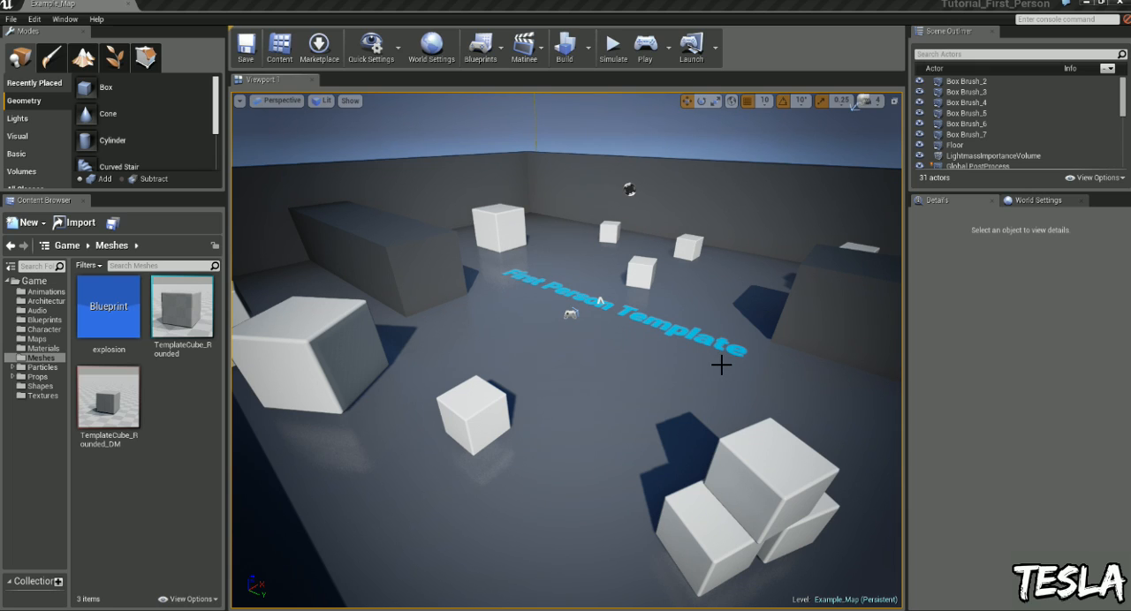
mouse_move(707, 376)
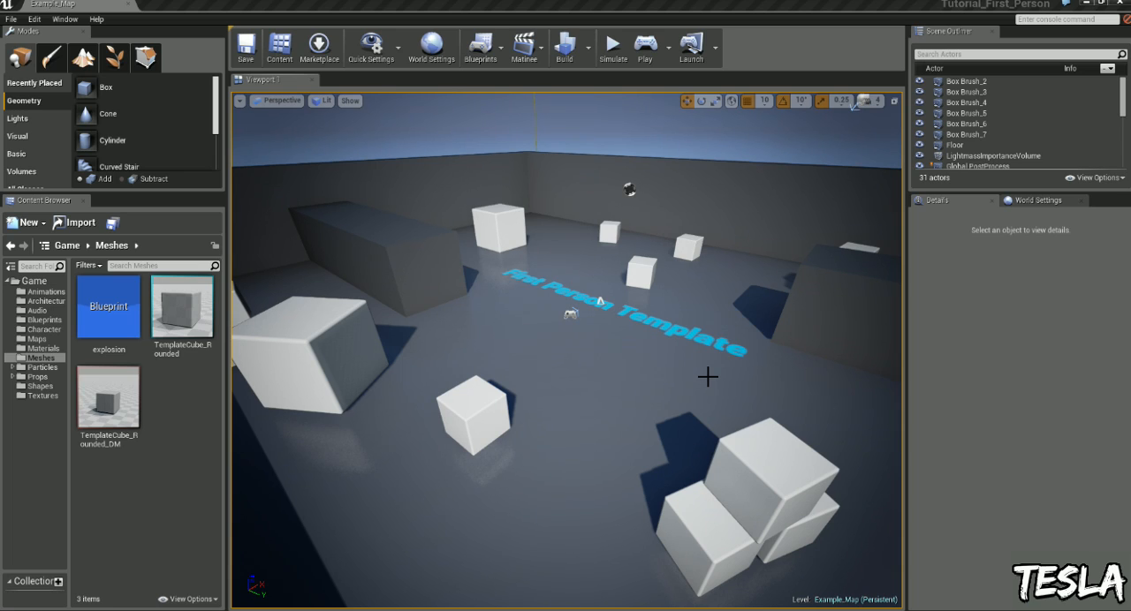
mouse_move(615, 360)
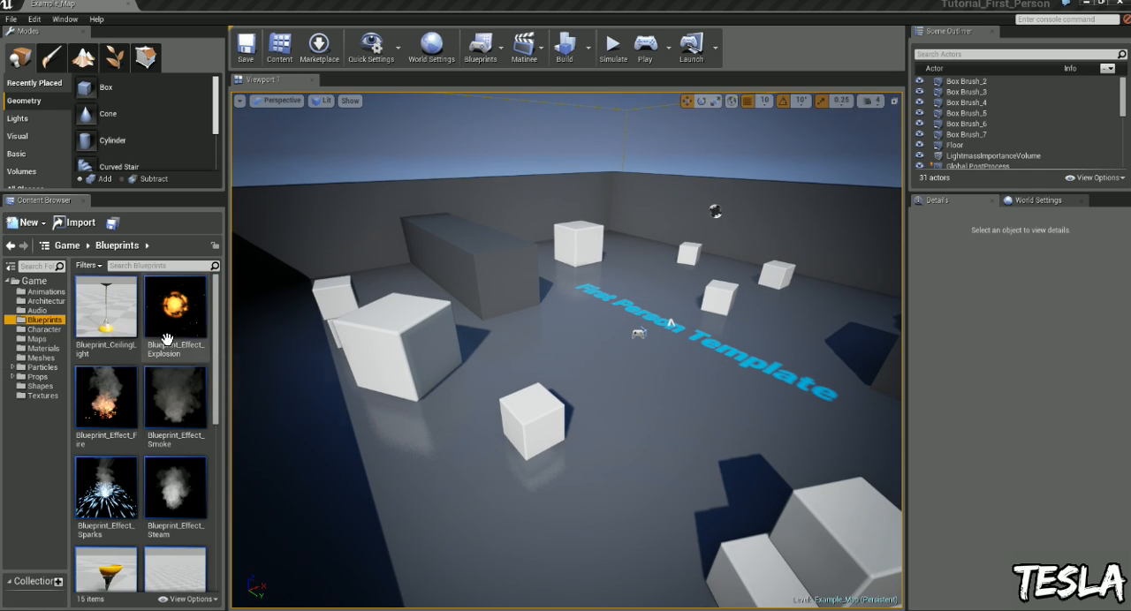
- Add a Radial Force component to the MyProjectile blueprint from its Components view
scroll(down, 3)
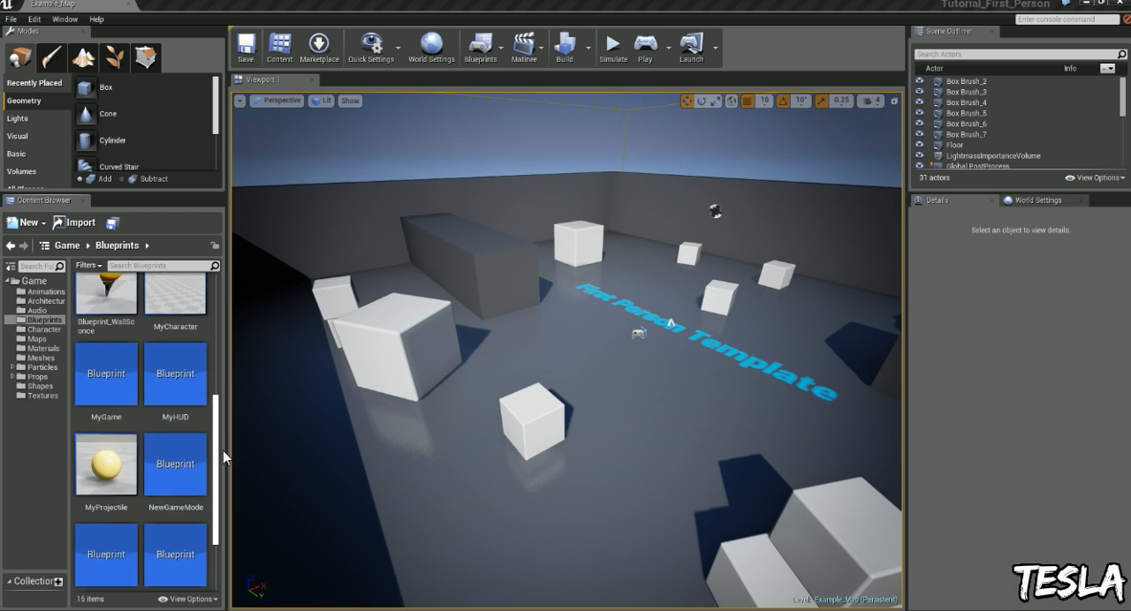
double_click(106, 463)
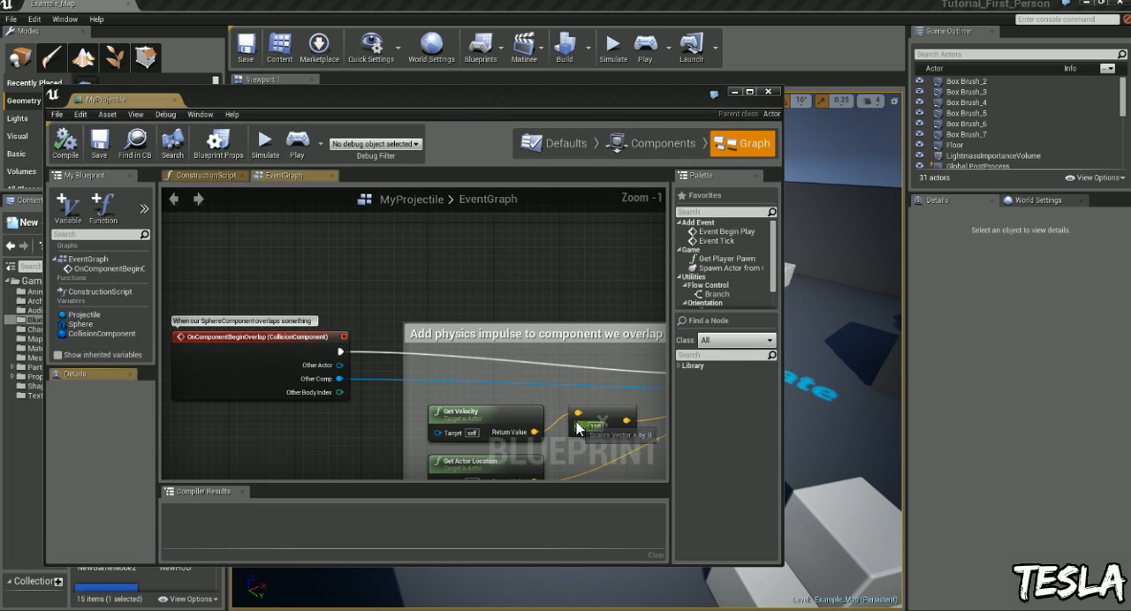
click(661, 143)
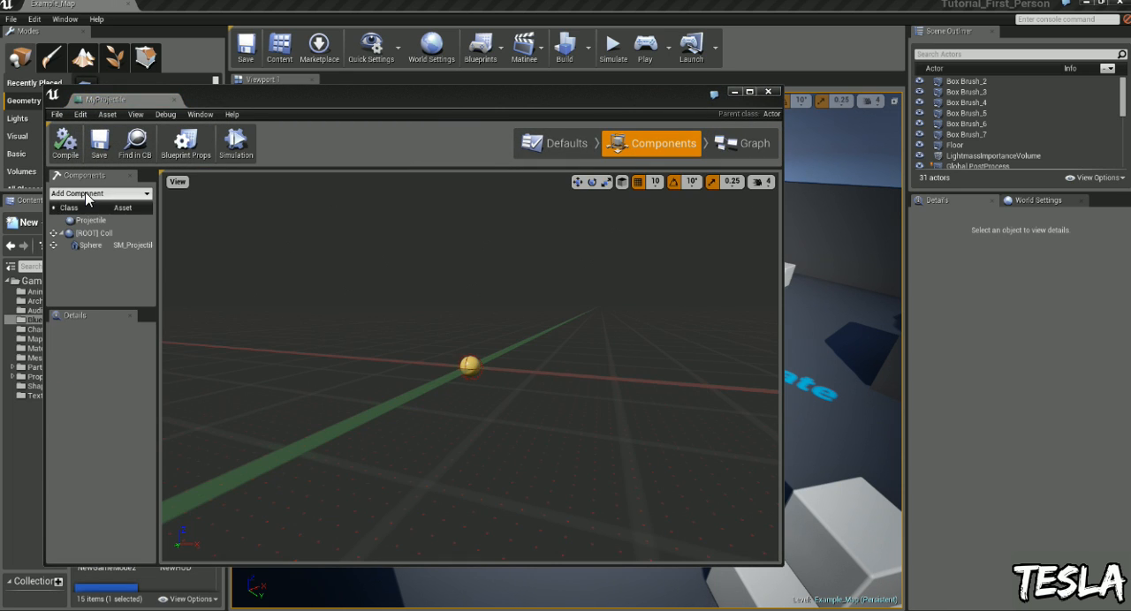
click(95, 195)
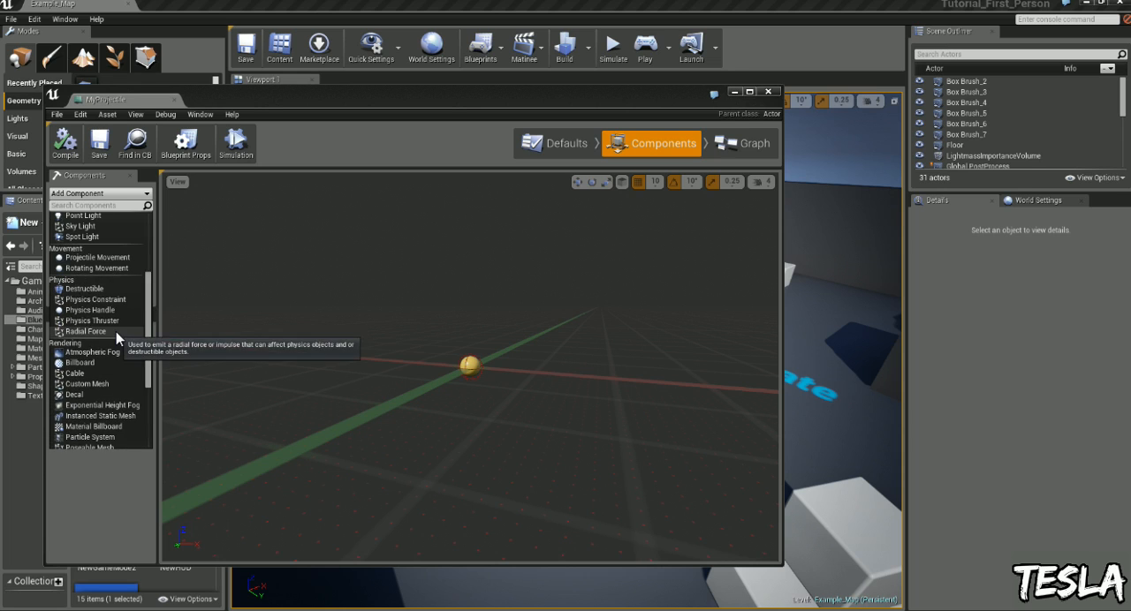
click(84, 333)
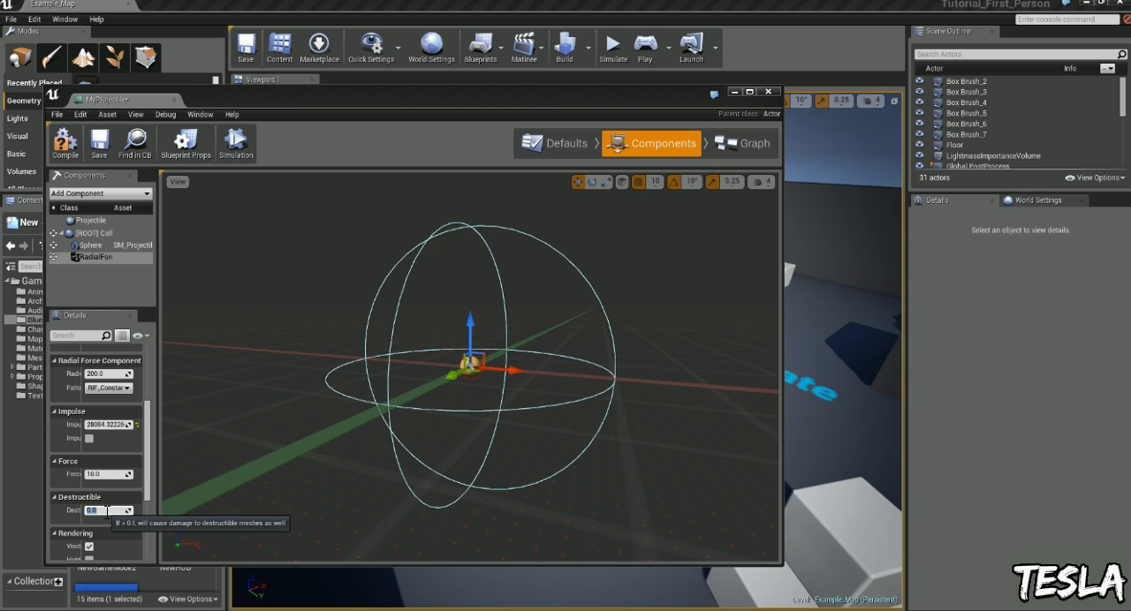
mouse_move(152, 453)
text(1)
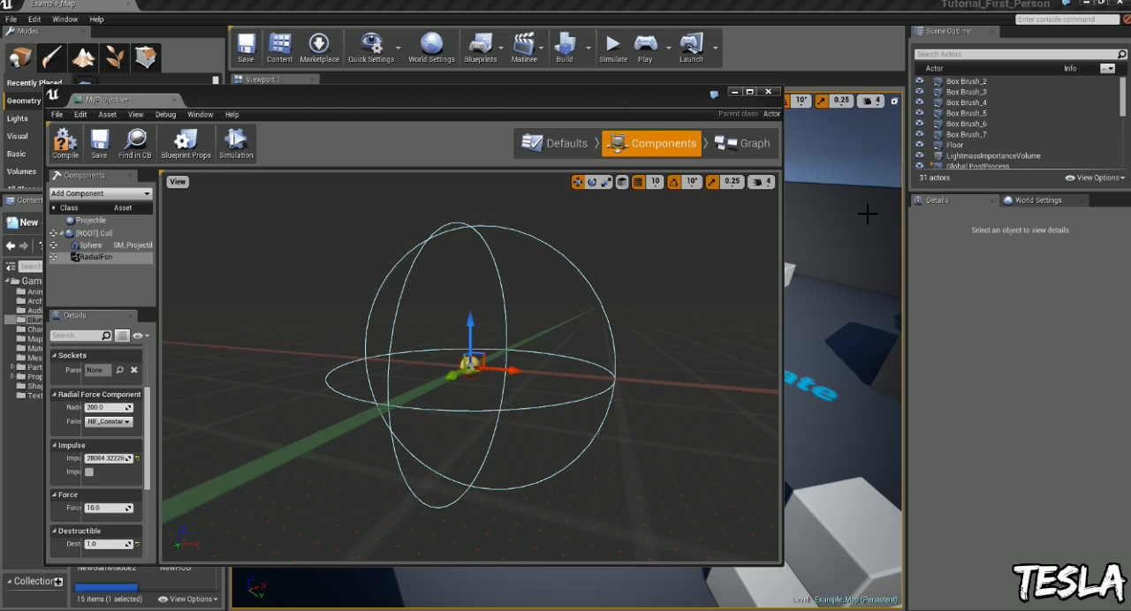
mouse_move(769, 96)
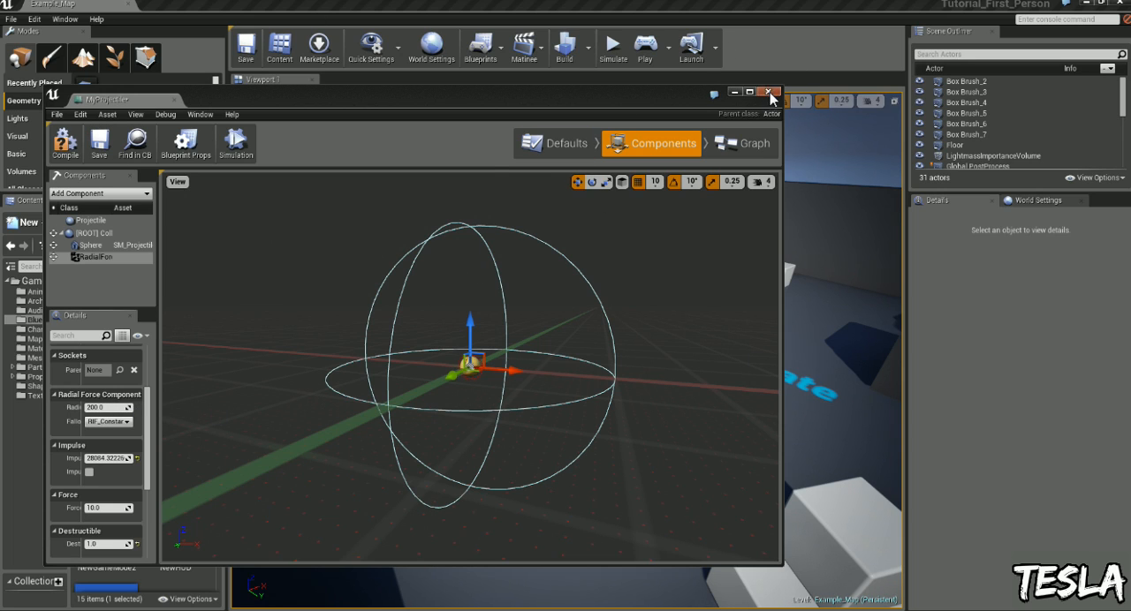
mouse_move(739, 155)
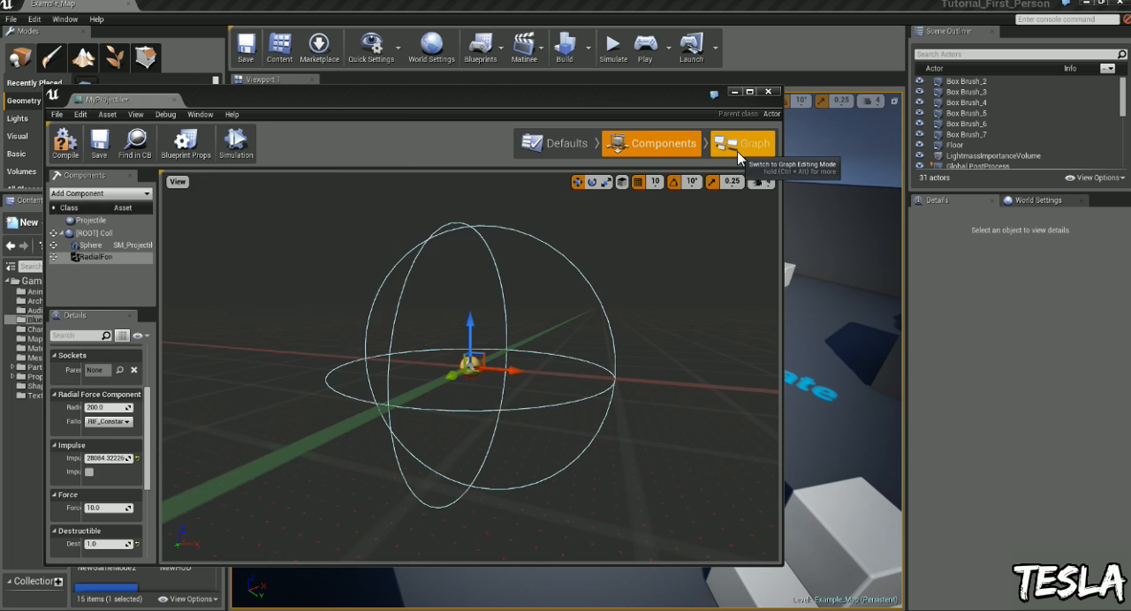
- Chain a Destroy Component node targeting Sphere after Add Impulse at Location
click(752, 144)
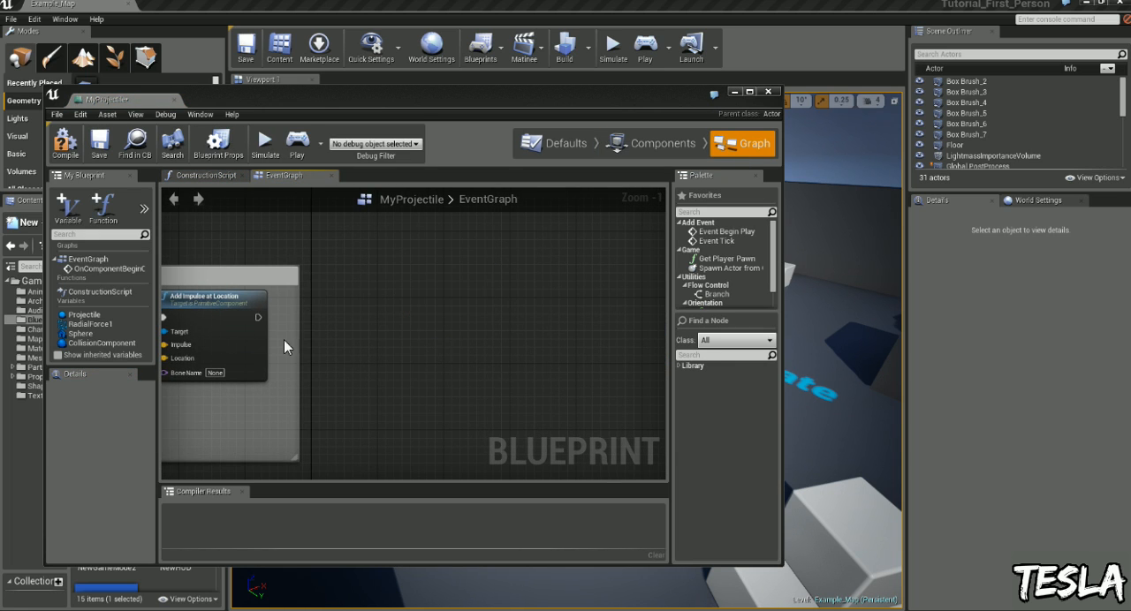
click(79, 333)
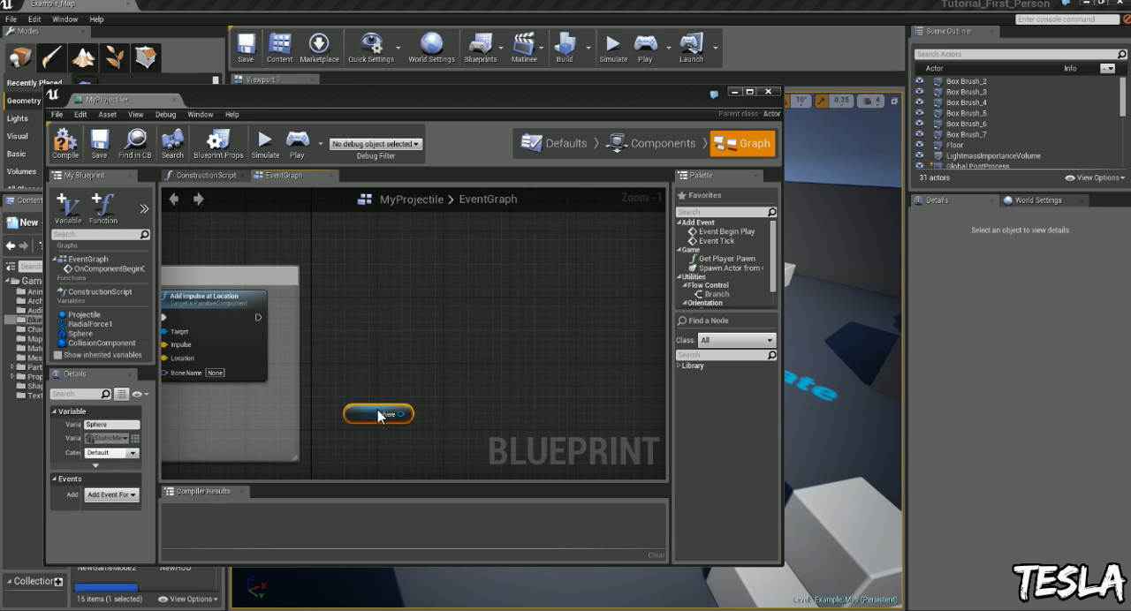
drag(408, 413, 460, 371)
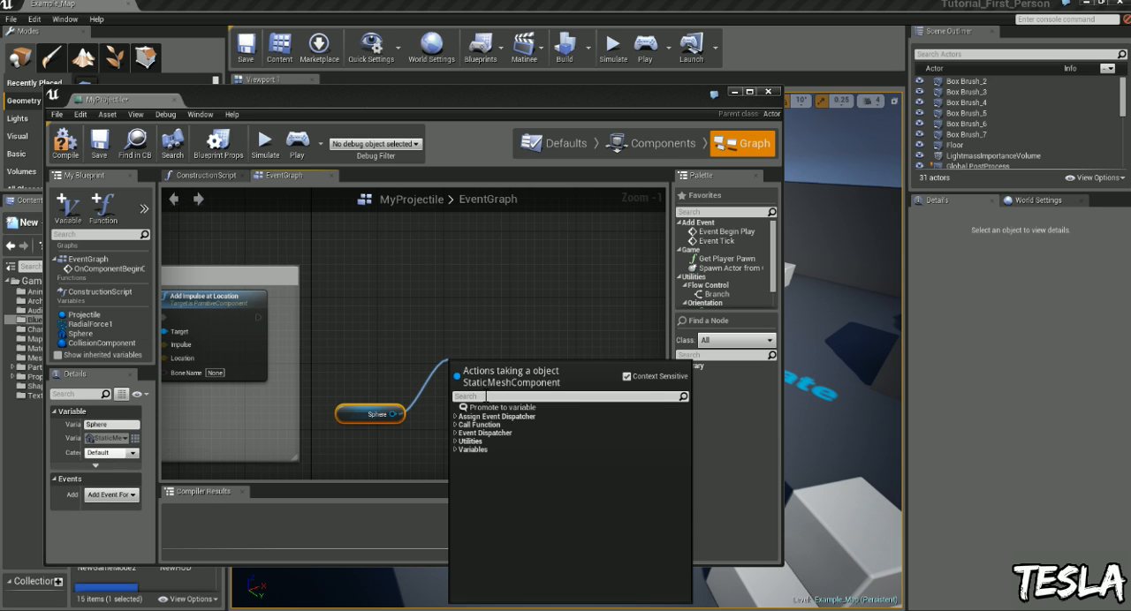
text(destroy)
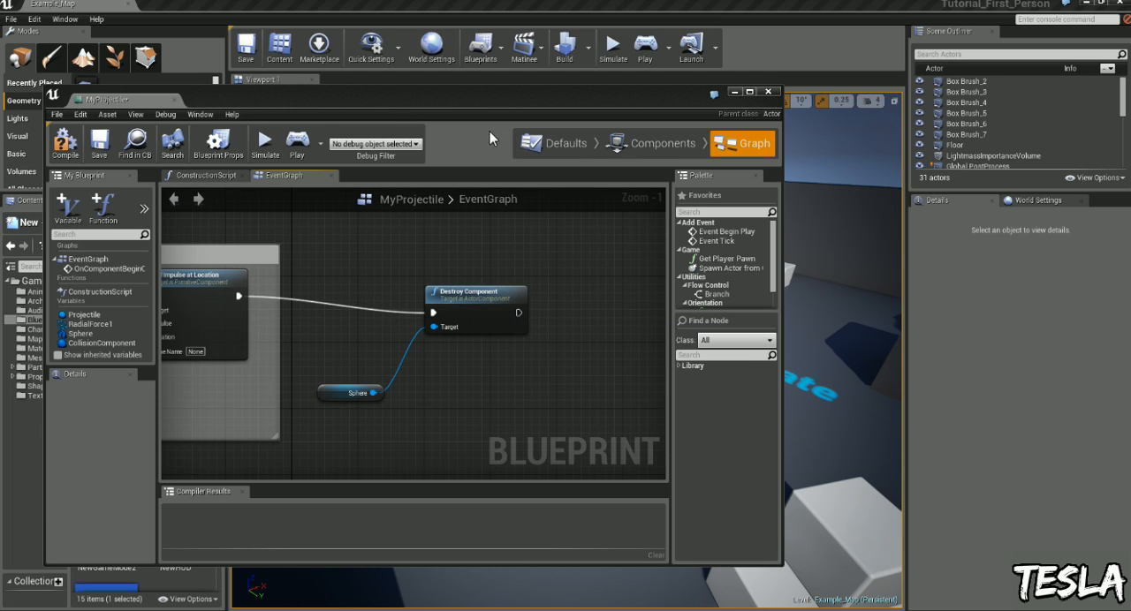
mouse_move(398, 293)
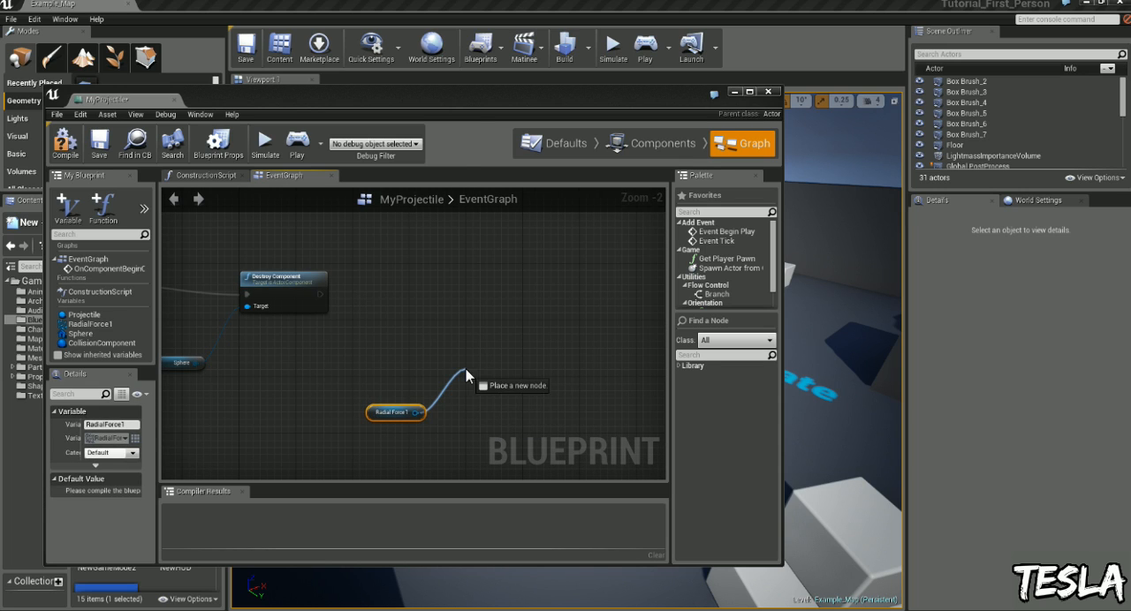
- Bring RadialForce1 into the graph and look up its Fire Impulse action
click(469, 386)
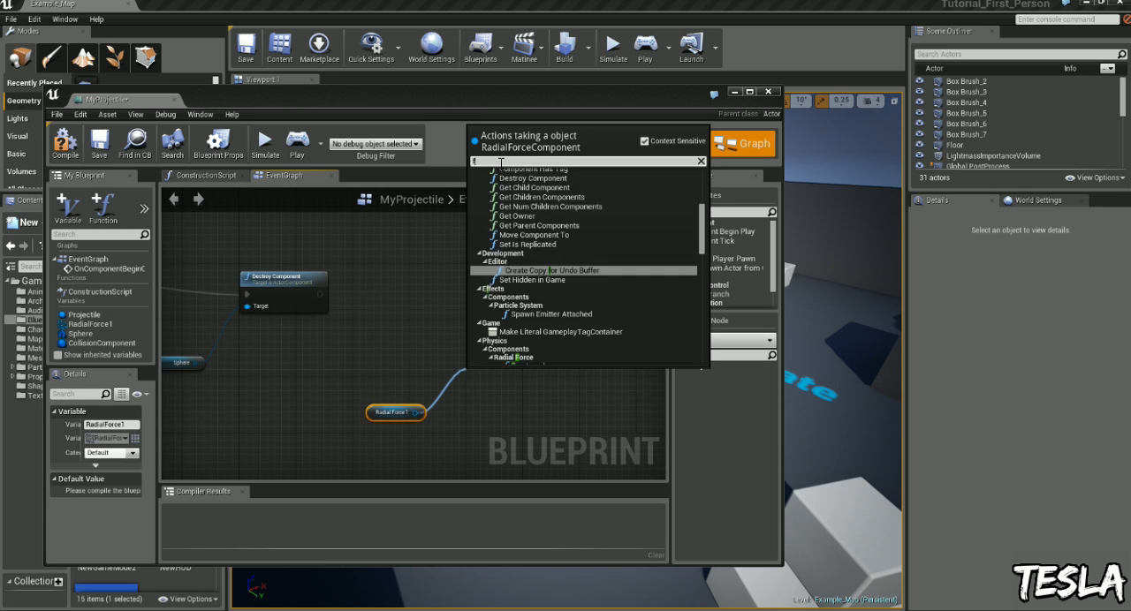
text(fire im)
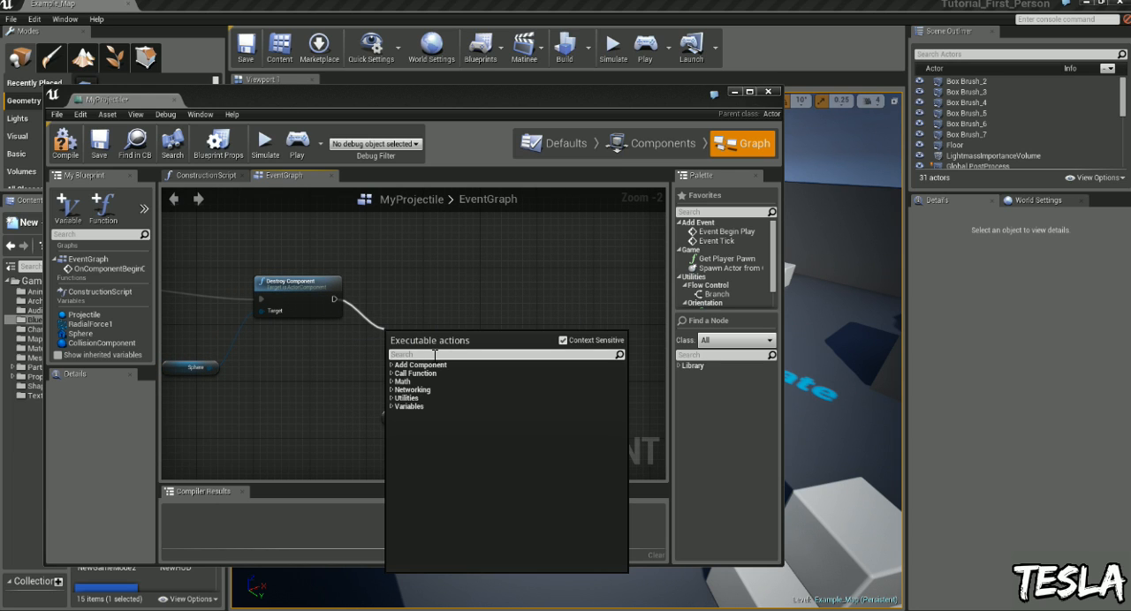
- Add a Do Once node followed by a Spawn Emitter at Location node
text(do once)
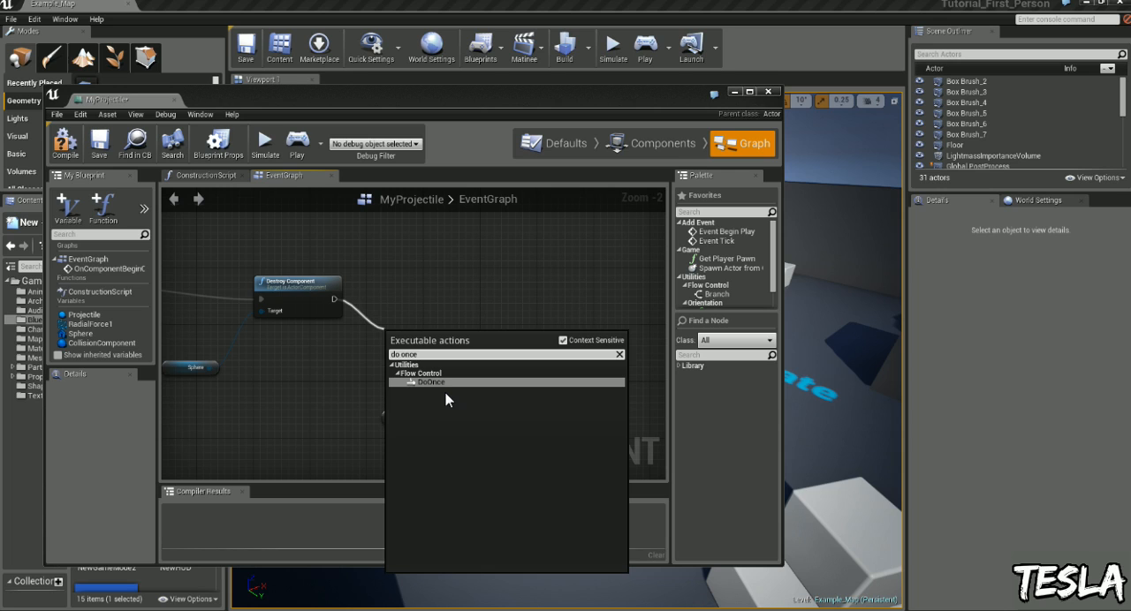
click(421, 382)
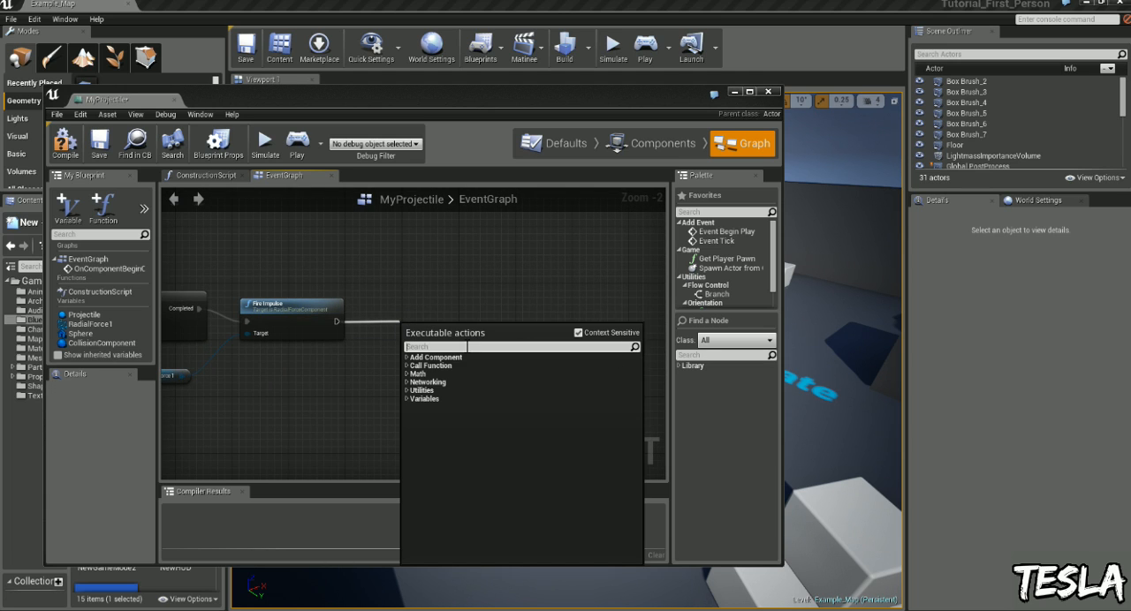
text(spawn emitt)
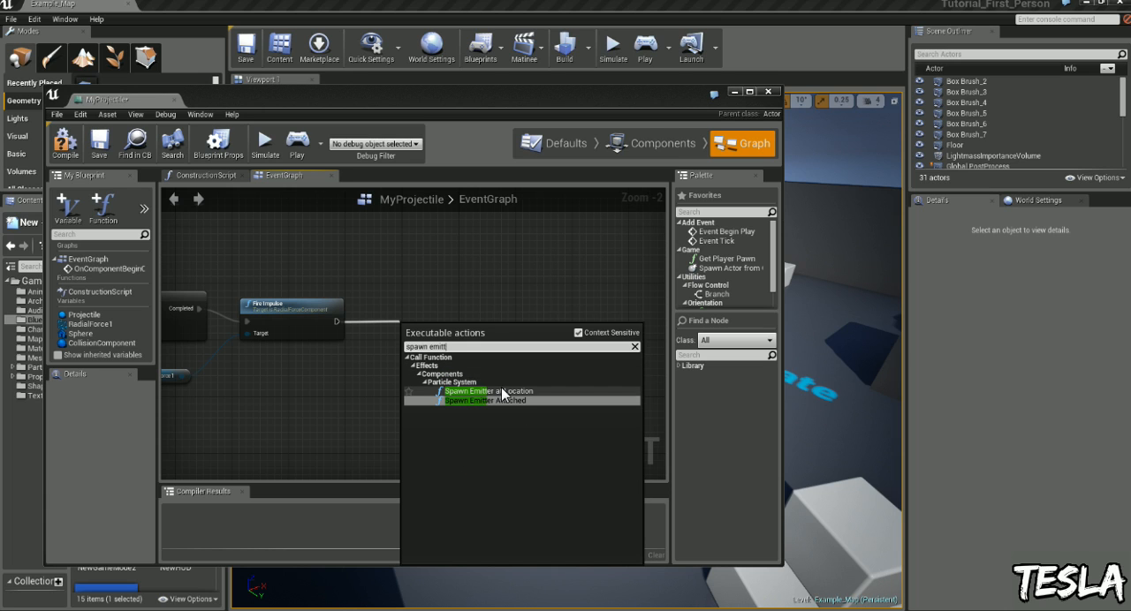
click(479, 391)
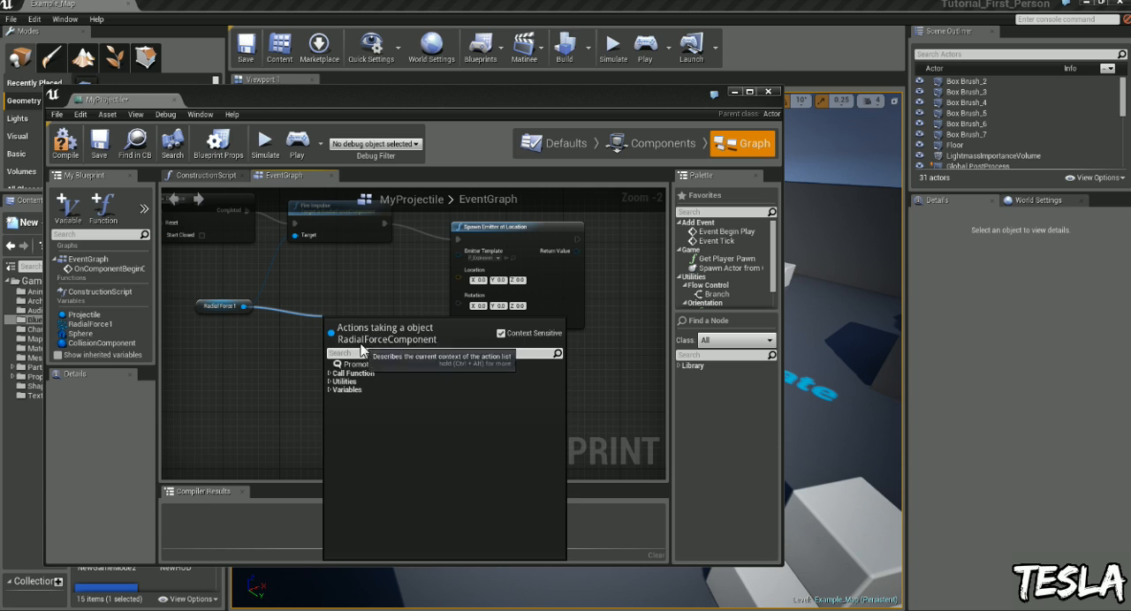
- Add a Get World Location node for RadialForce1 to feed the emitter's location
text(get world)
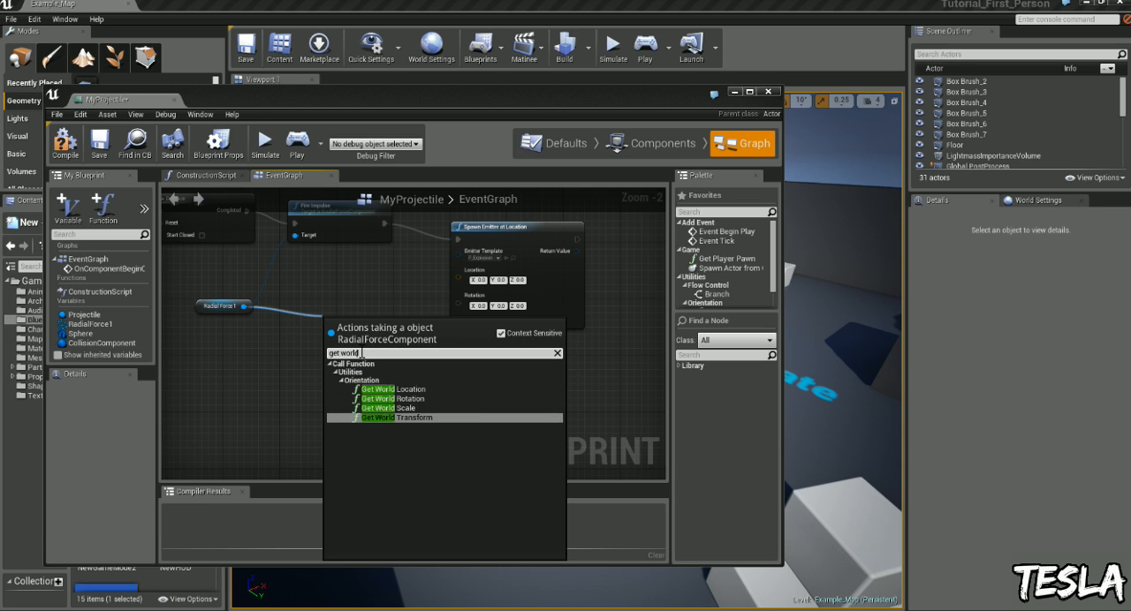
text(location)
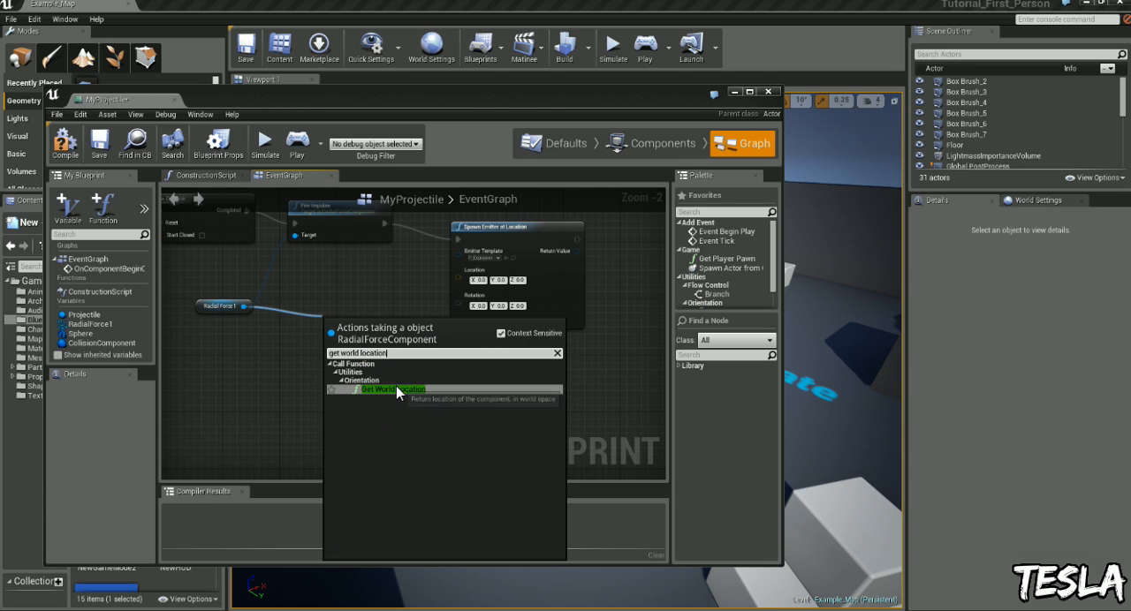
click(382, 389)
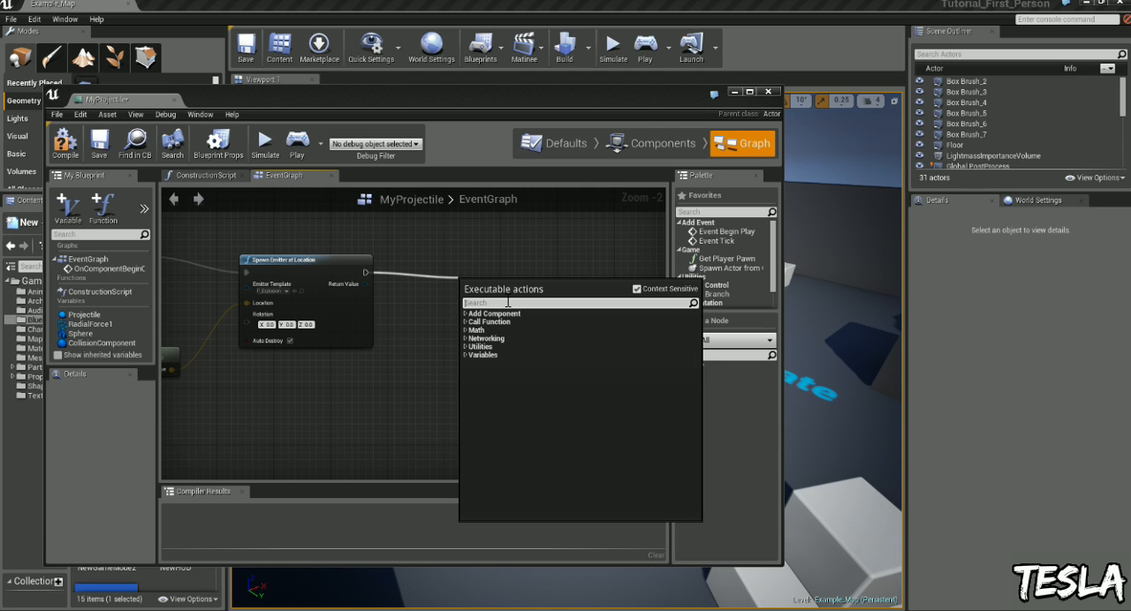
- Add Play Sound Attached after the emitter spawn, set to the Explosion01 sound
text(audio)
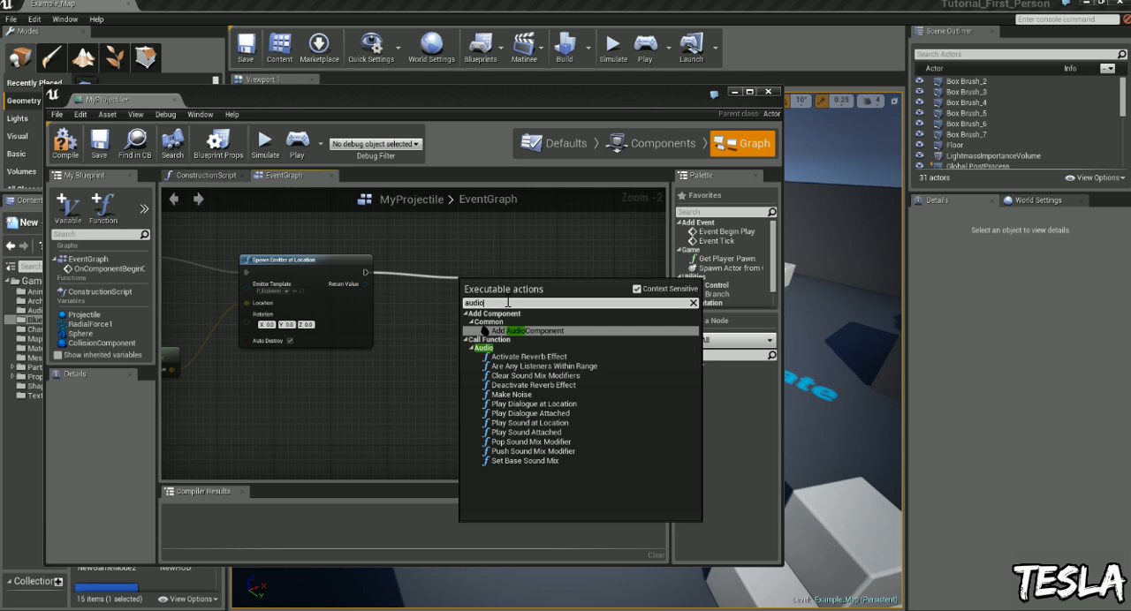
mouse_move(544, 426)
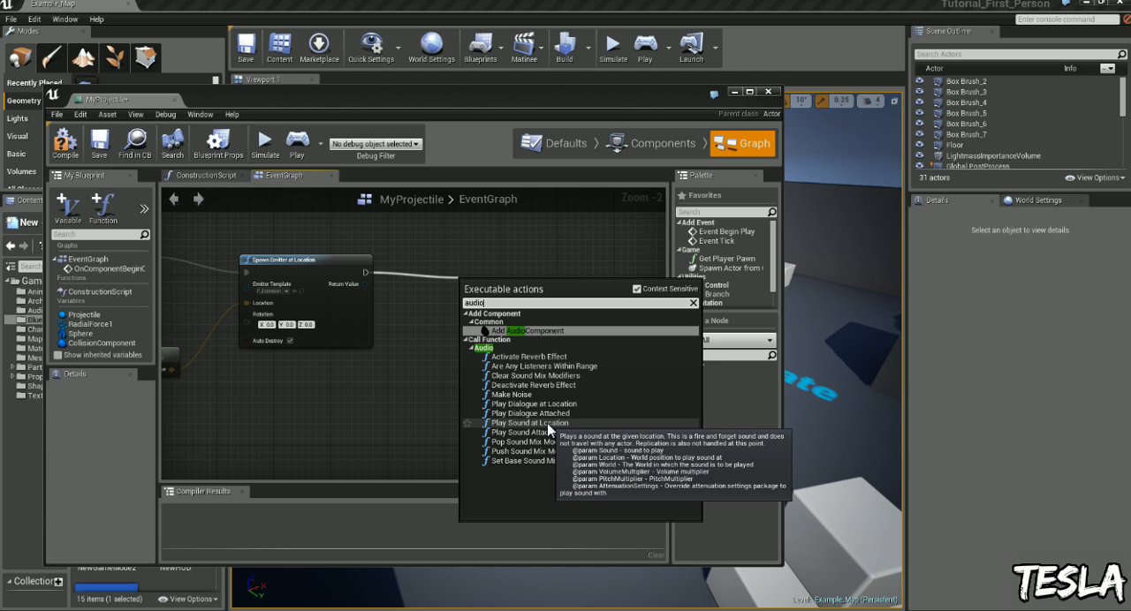
click(523, 433)
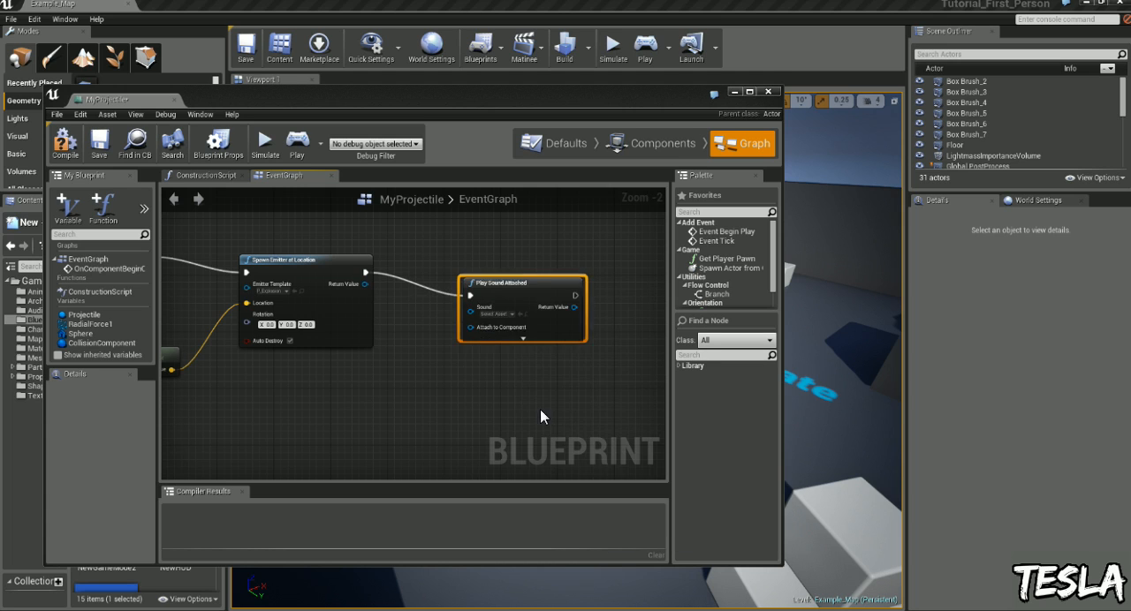
click(494, 311)
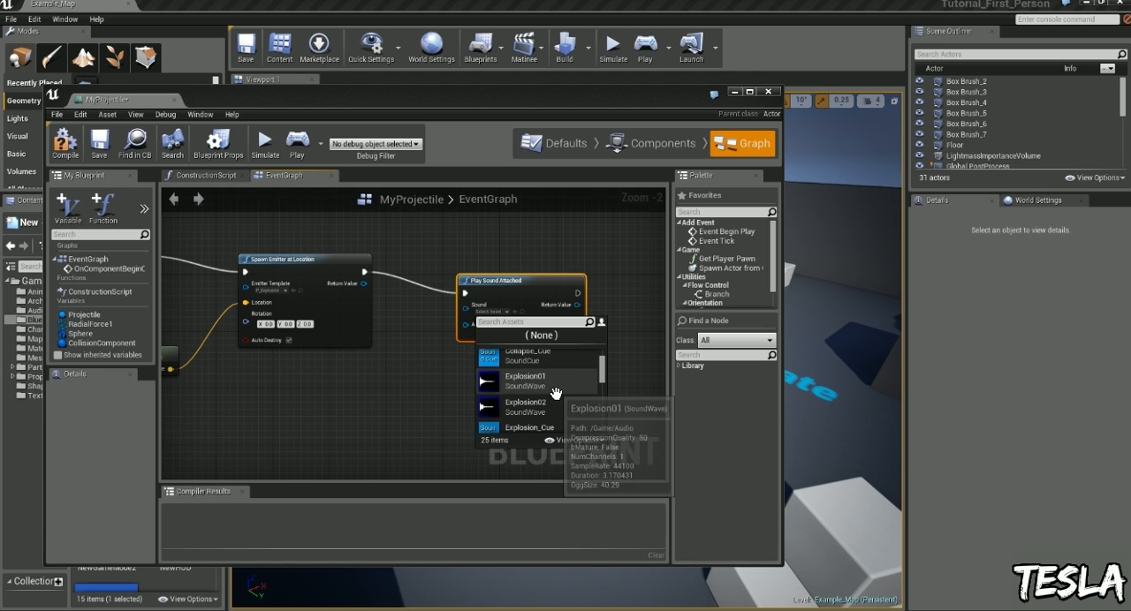
click(519, 386)
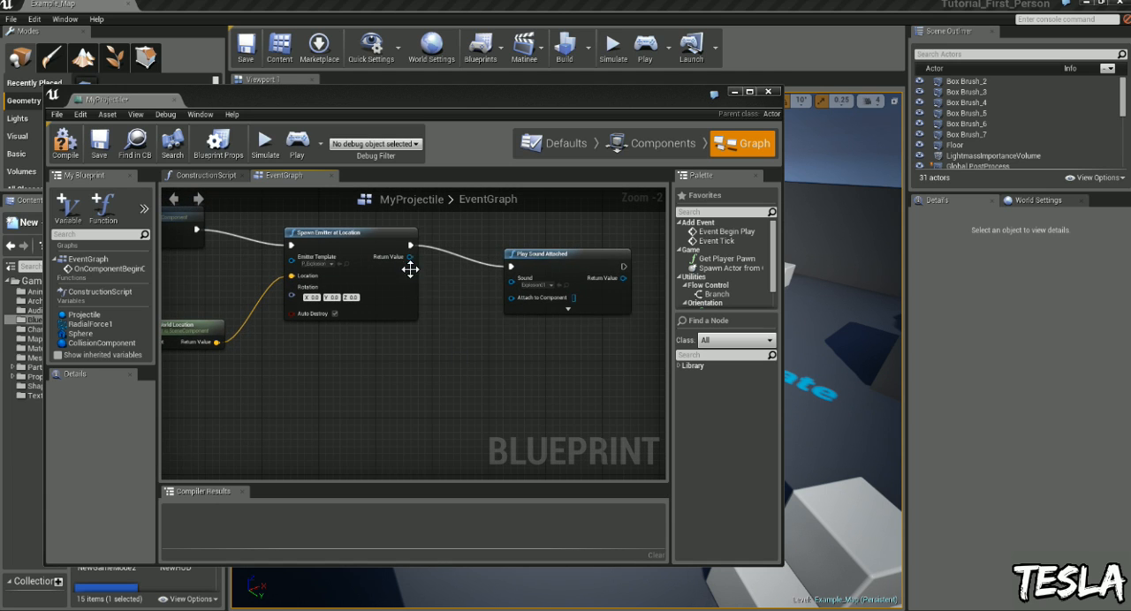
drag(410, 258, 541, 332)
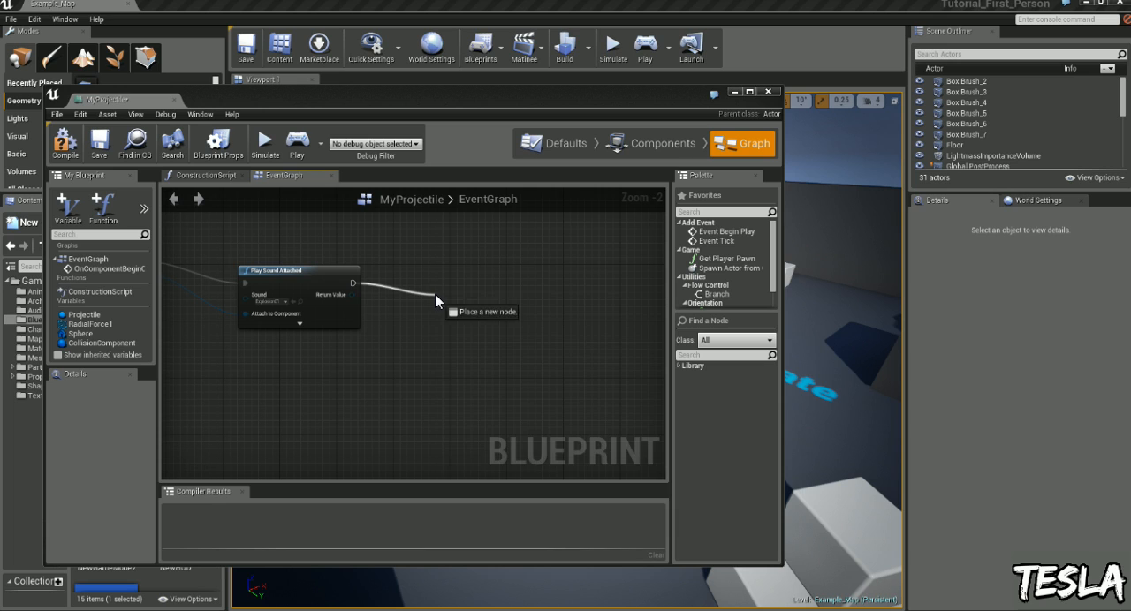
- Follow the sound with a Delay node, then a DestroyActor node
text(delay)
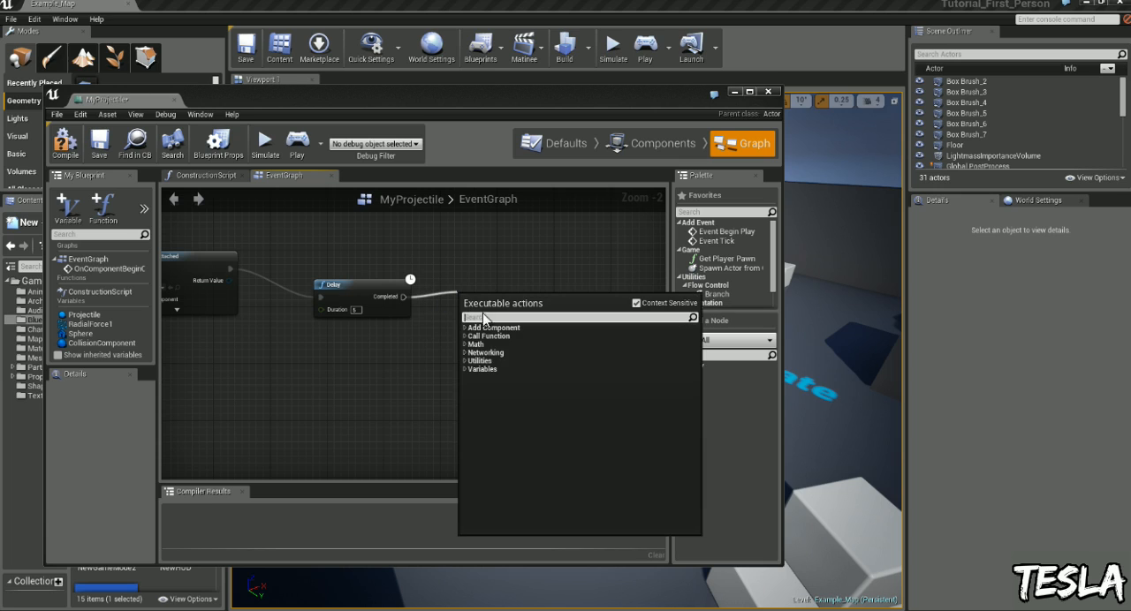
text(destroy)
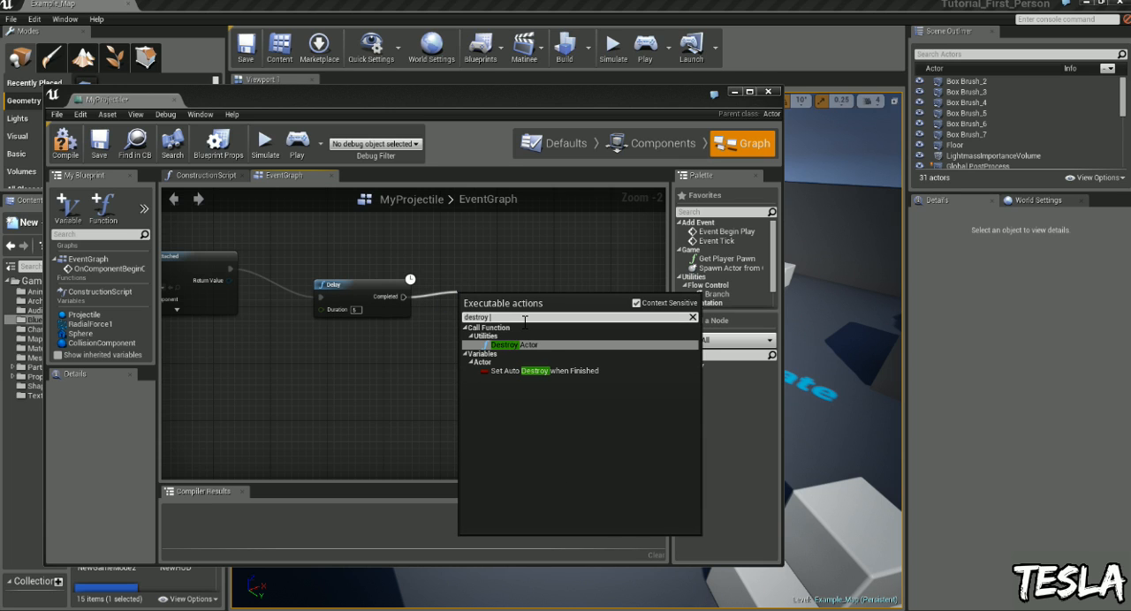
click(503, 344)
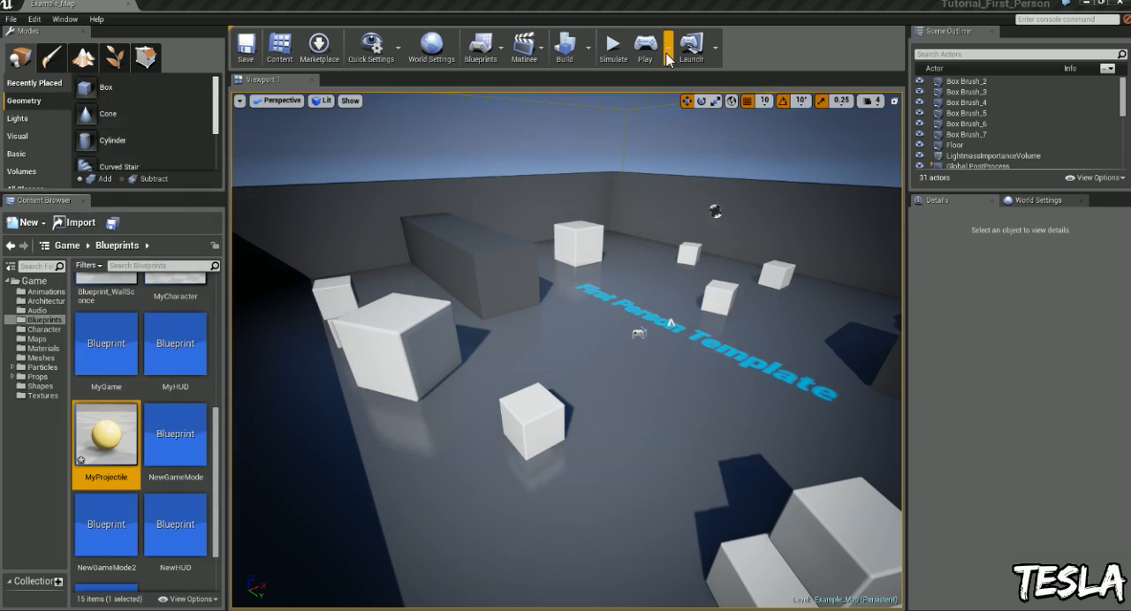
click(612, 45)
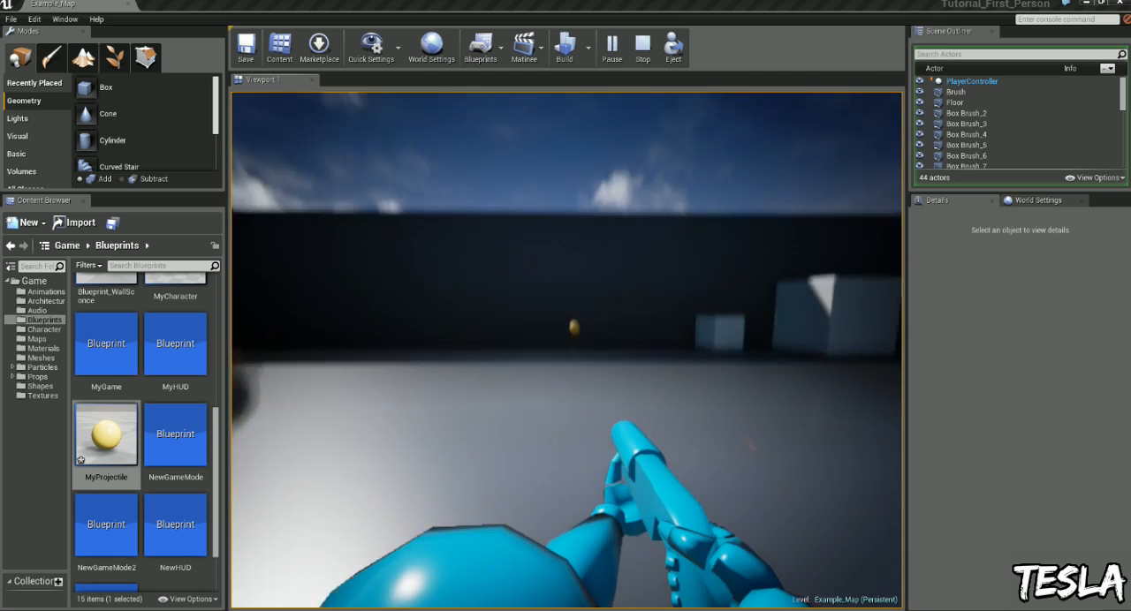
click(639, 46)
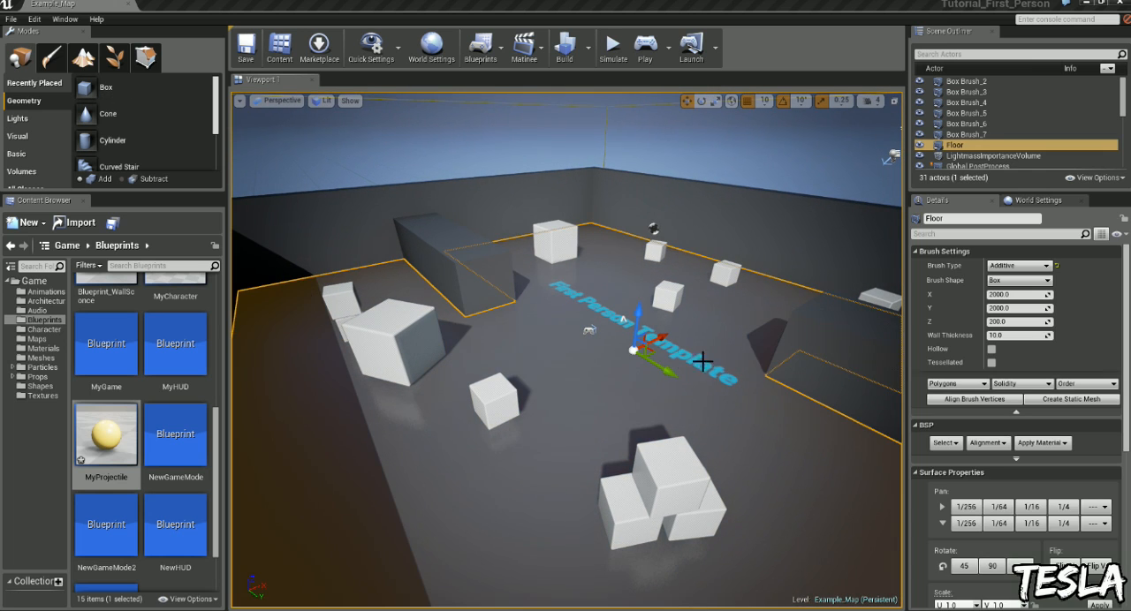
mouse_move(753, 397)
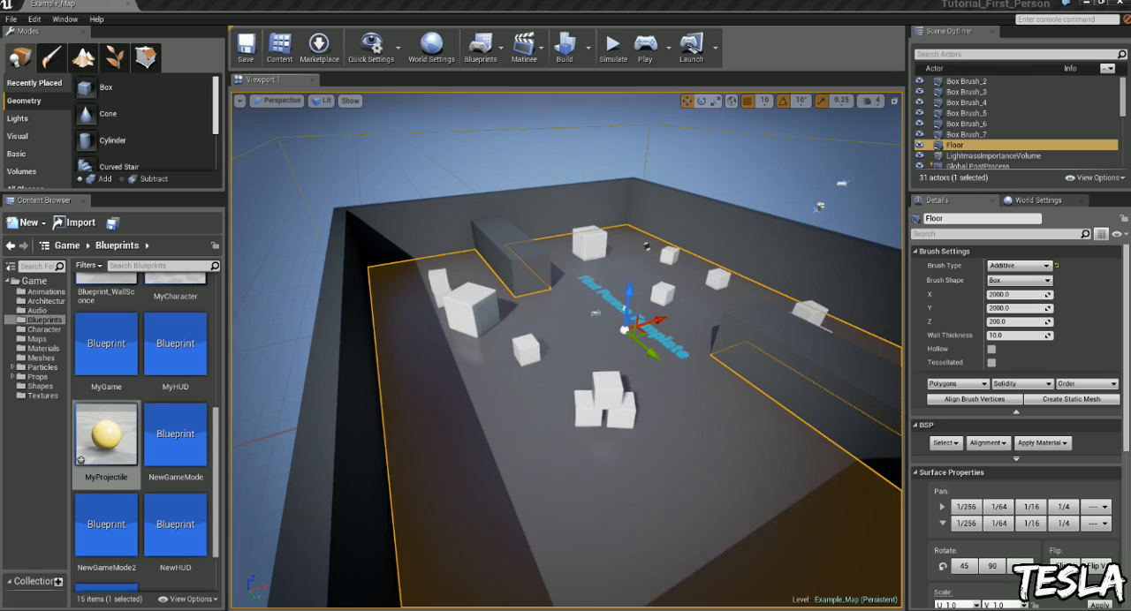
click(611, 47)
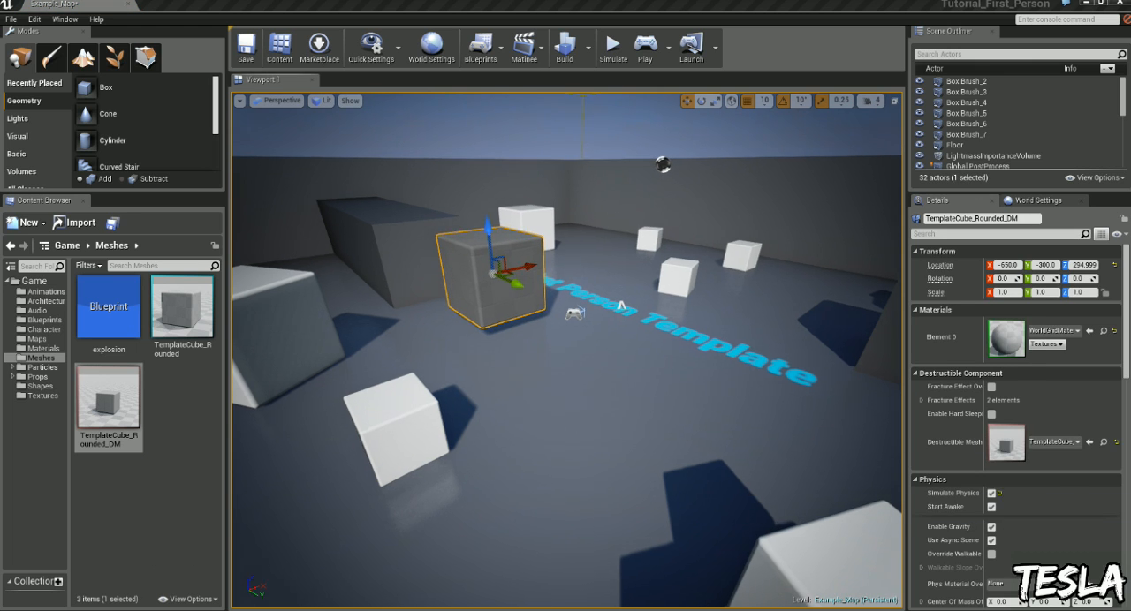
- Select the placed destructible rounded cube to show its physics and collision settings
click(612, 46)
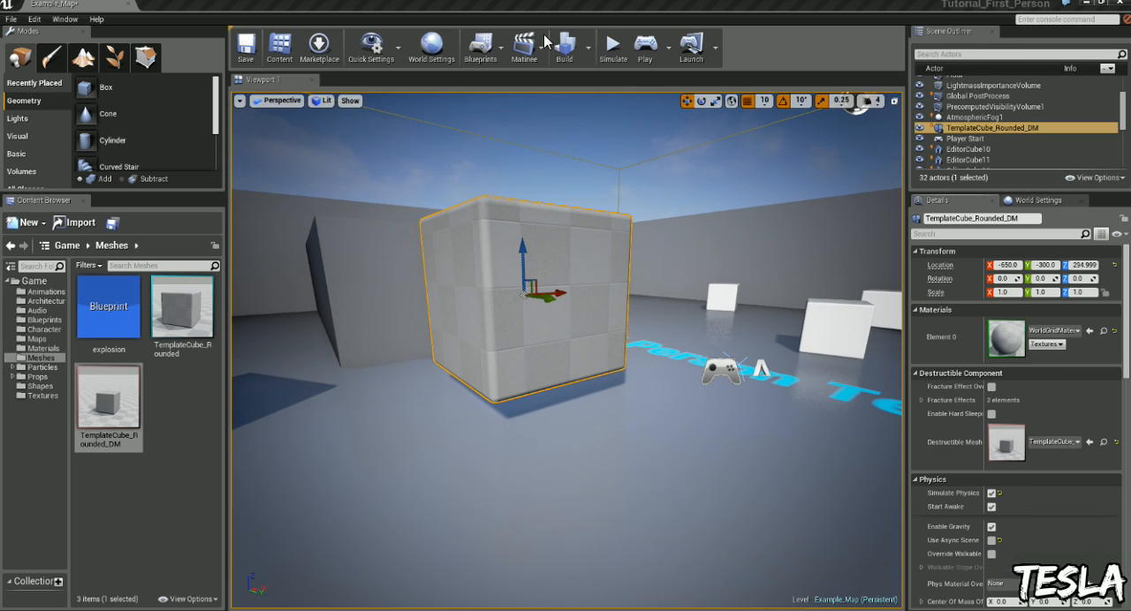
click(613, 44)
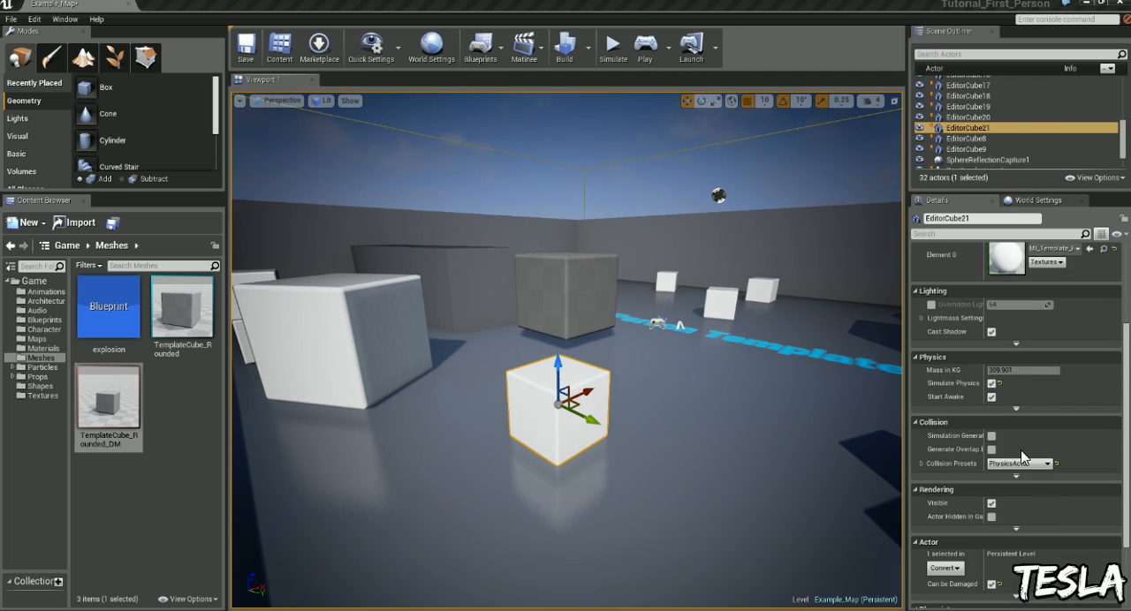
- Set the destructible cube's Collision Presets to PhysicsActor
click(1049, 461)
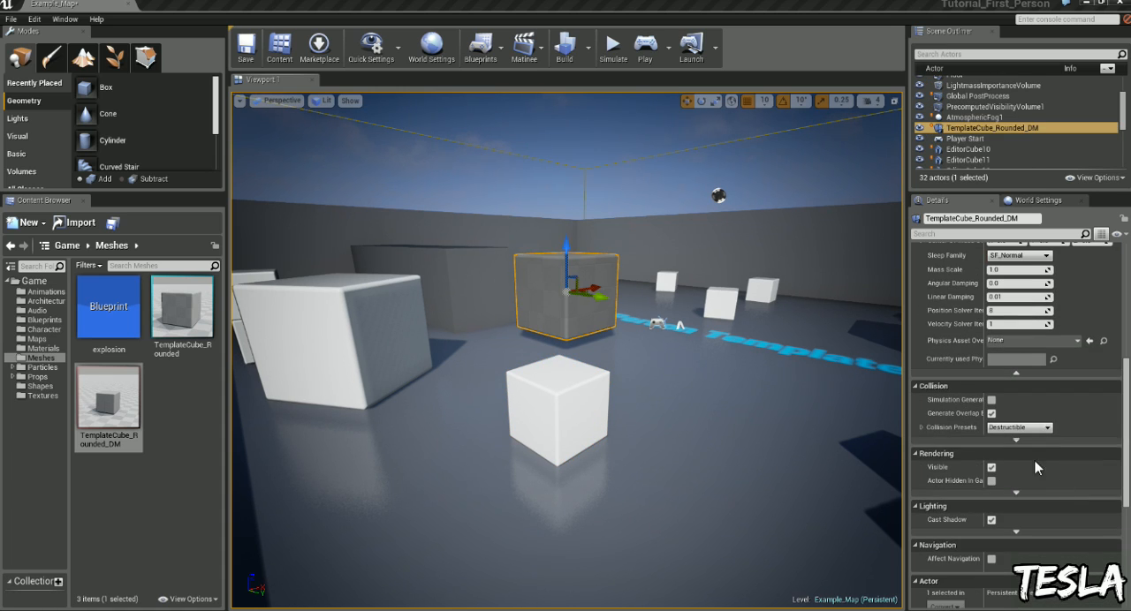
click(1019, 428)
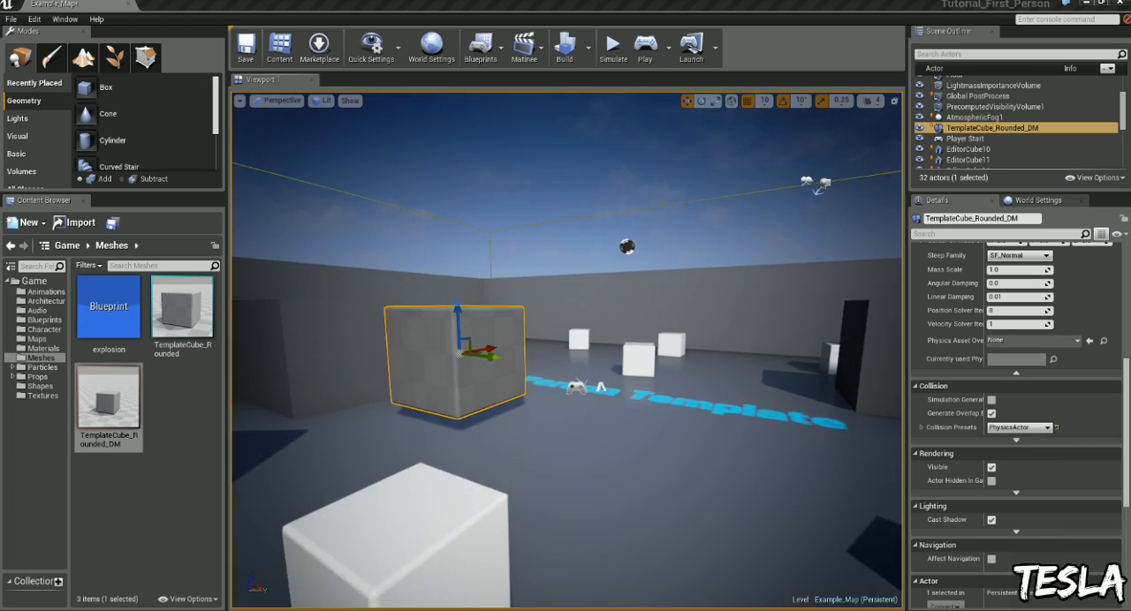
- Run a play test shooting the destructible cube, then stop it
click(645, 46)
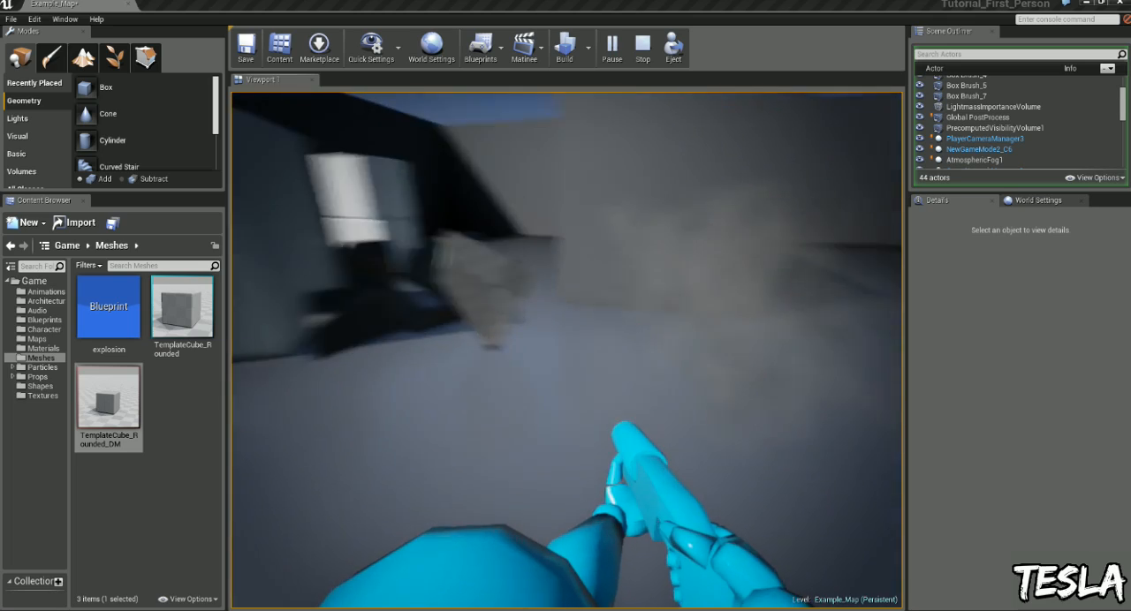
click(642, 46)
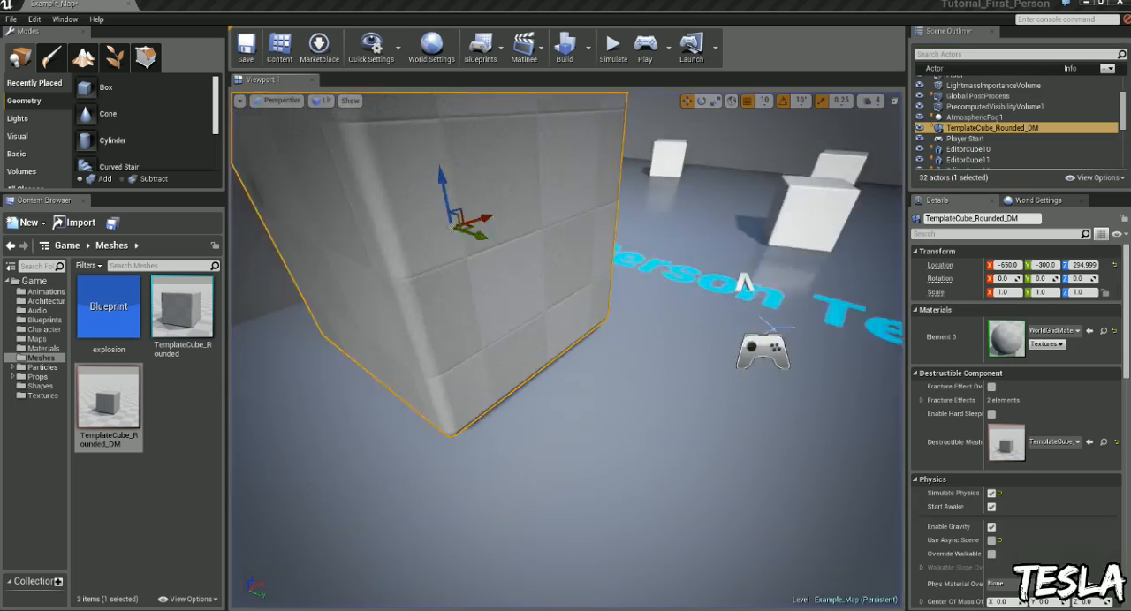